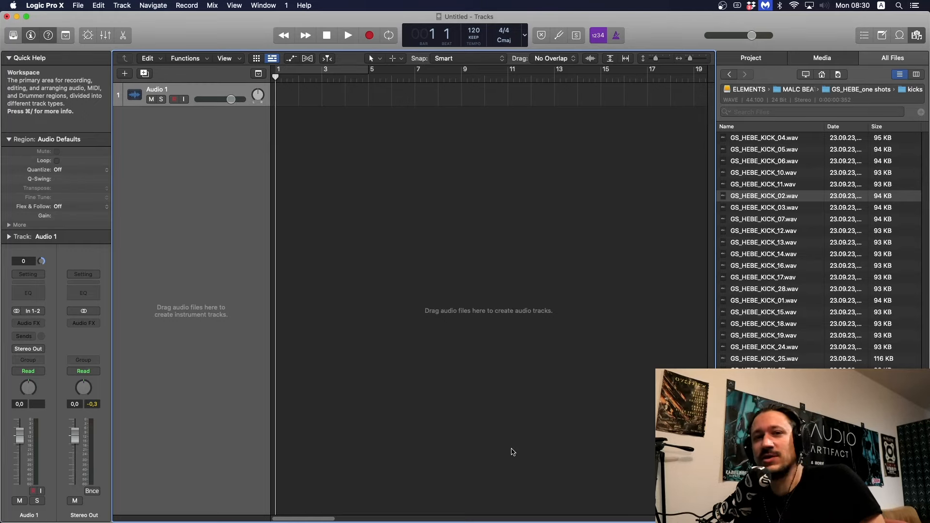
pyautogui.moveTo(521, 358)
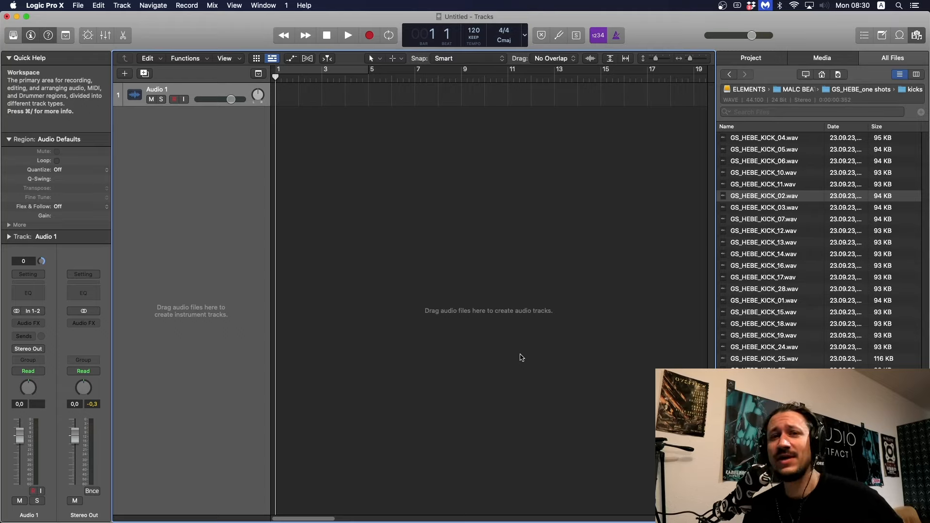
pyautogui.moveTo(567, 249)
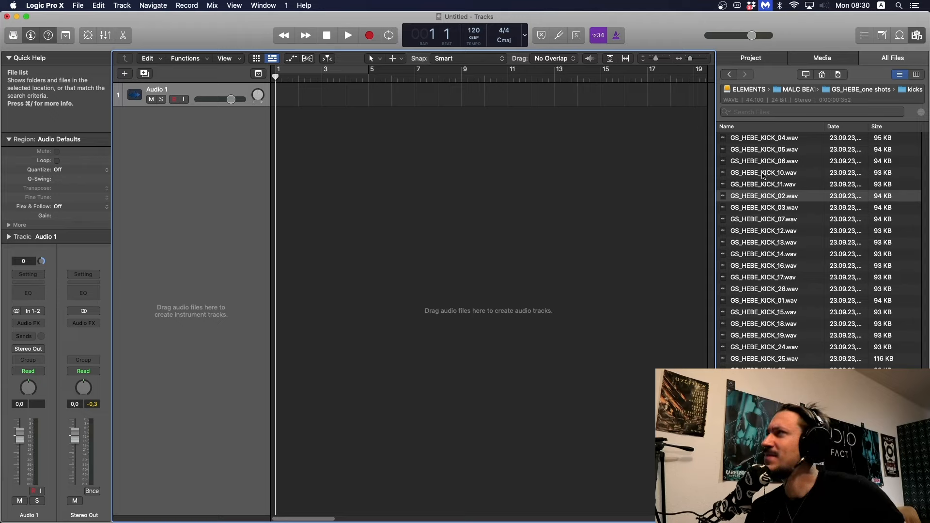
pyautogui.moveTo(639, 174)
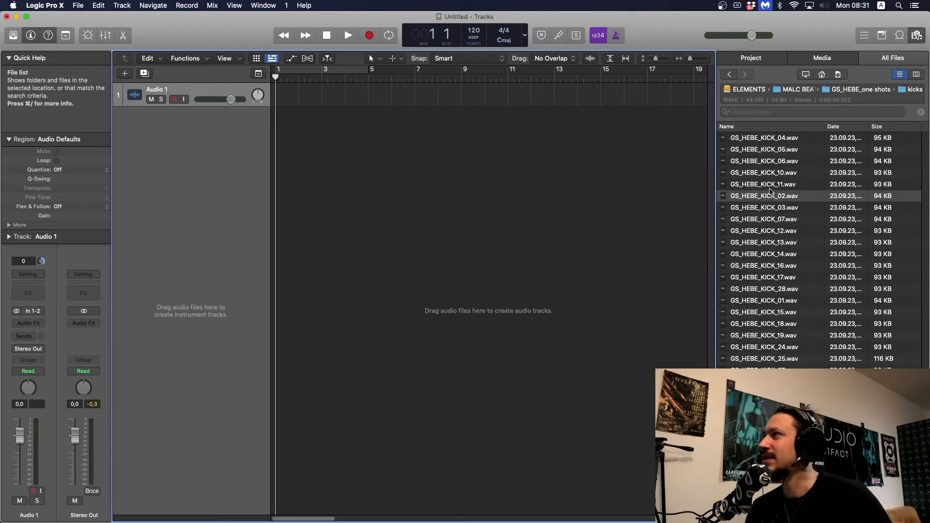
pyautogui.moveTo(766, 190)
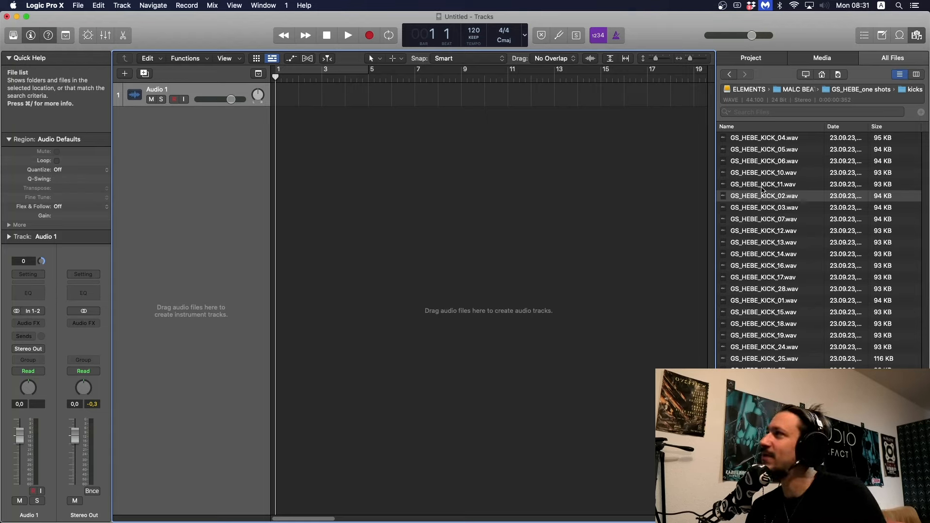
# - Audition kicks, place GS_HEBE_KICK_03.wav on track 1 and import its tempo (170 BPM)
pyautogui.click(764, 219)
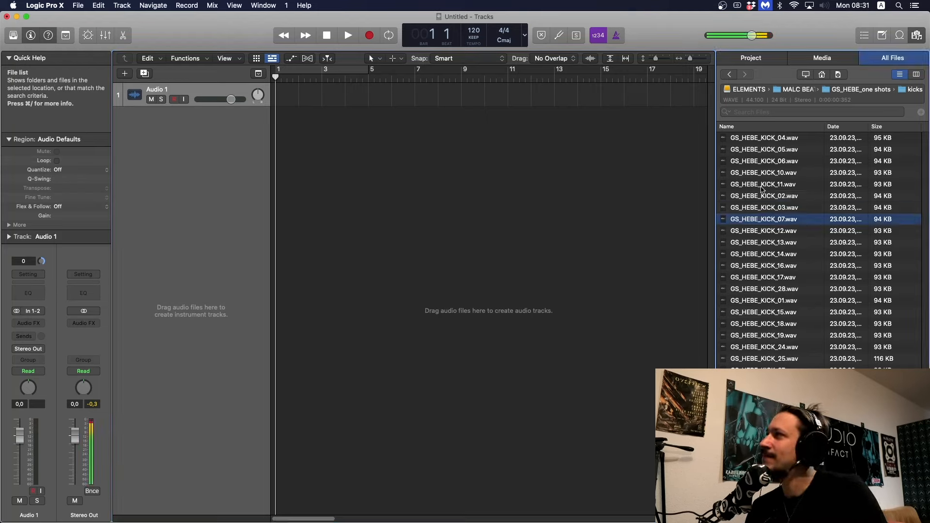
pyautogui.moveTo(764, 208); pyautogui.dragTo(279, 98)
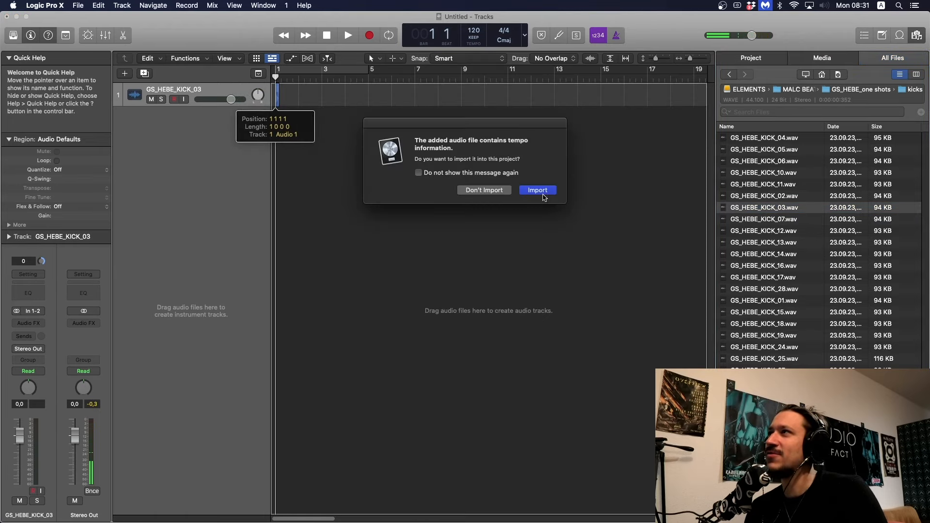
pyautogui.click(536, 190)
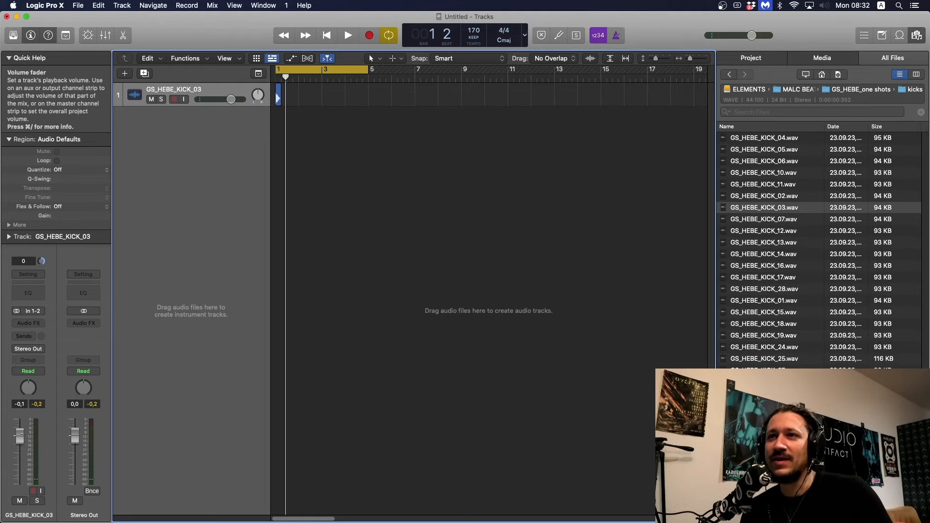
pyautogui.moveTo(35, 408)
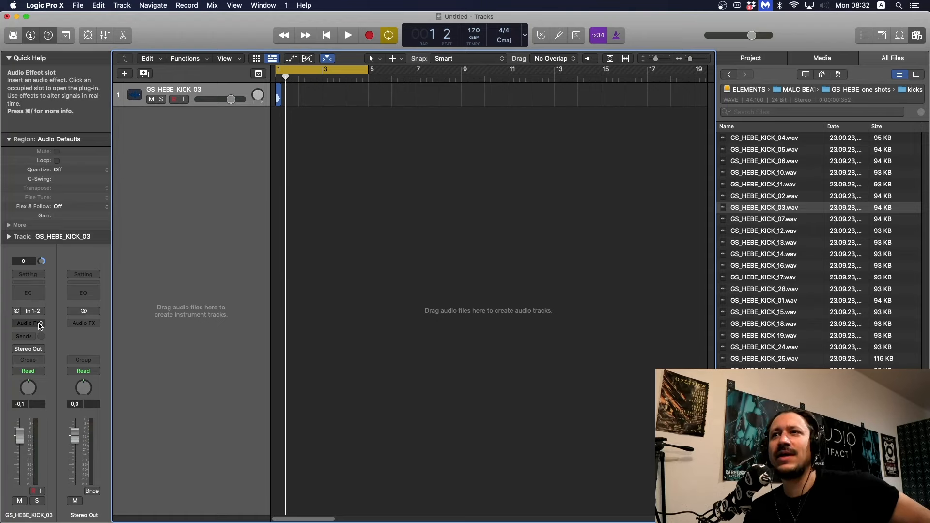
pyautogui.moveTo(277, 69)
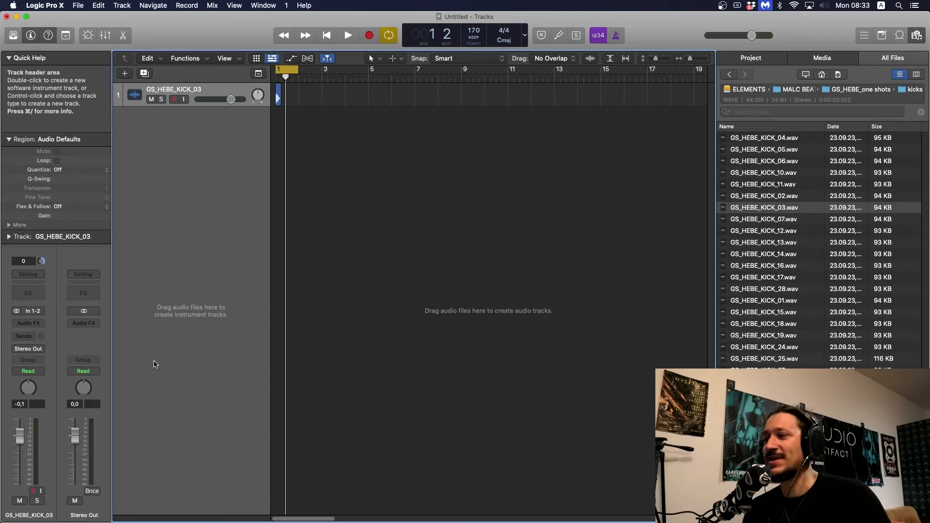
pyautogui.moveTo(268, 259)
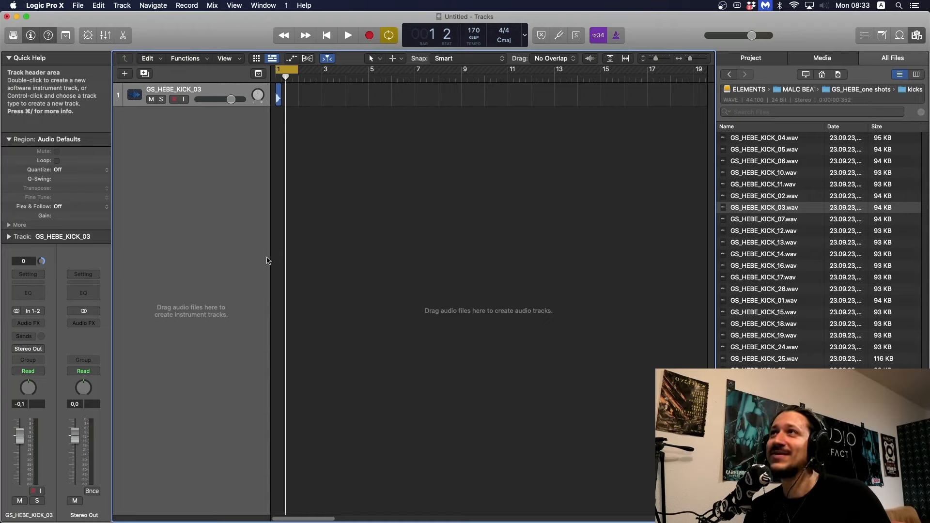
pyautogui.moveTo(362, 268)
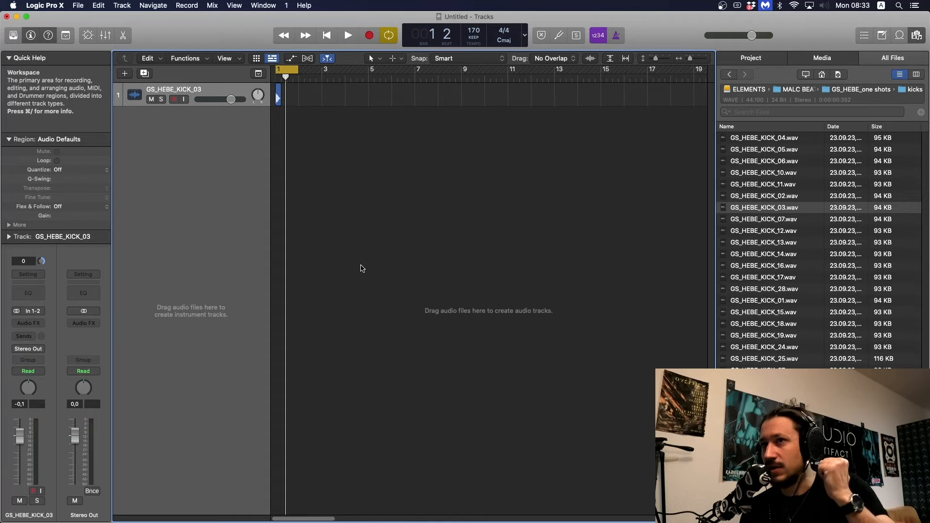
pyautogui.moveTo(292, 273)
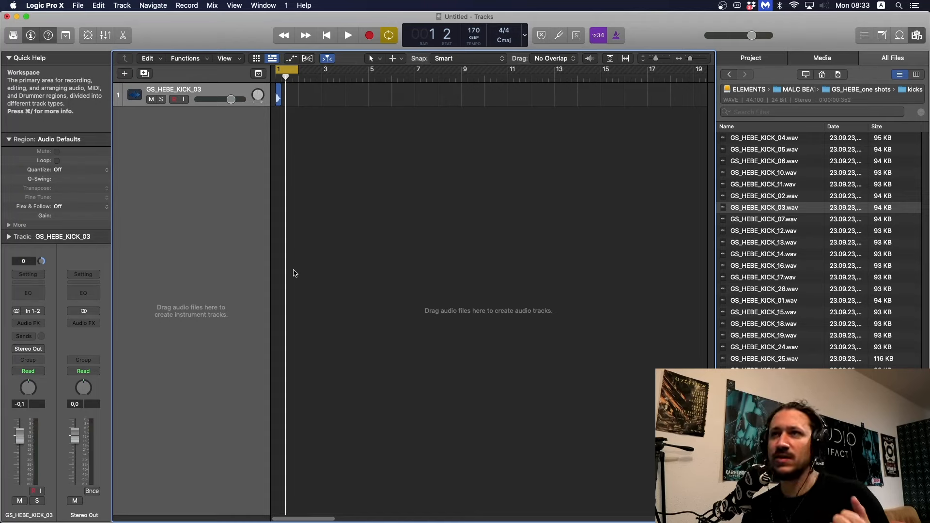
pyautogui.moveTo(81, 340)
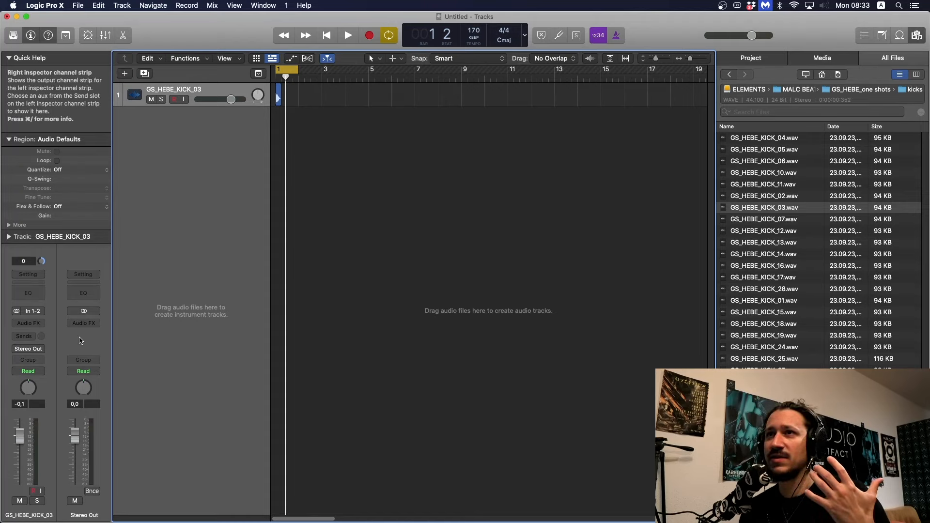
pyautogui.moveTo(28, 323)
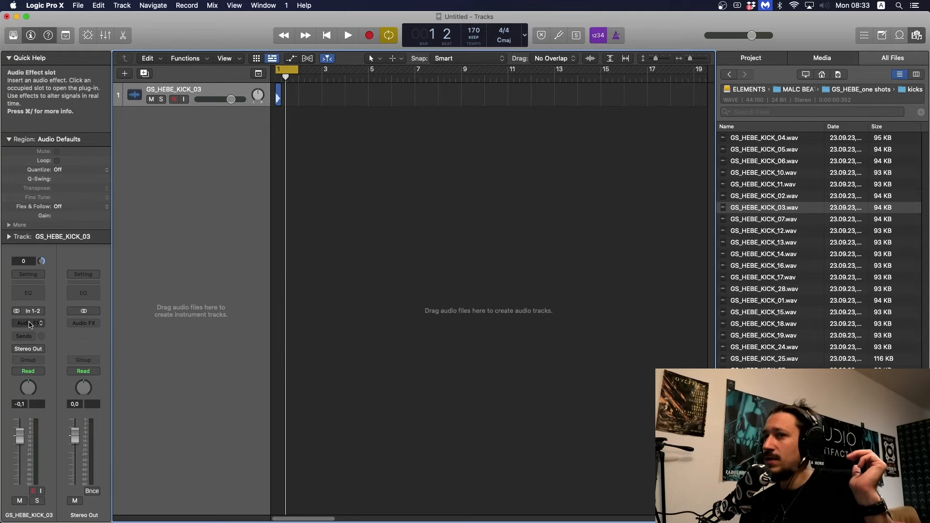
# - Insert kHs Transient Shaper on the kick and cut its sustain to about -47%
pyautogui.click(27, 324)
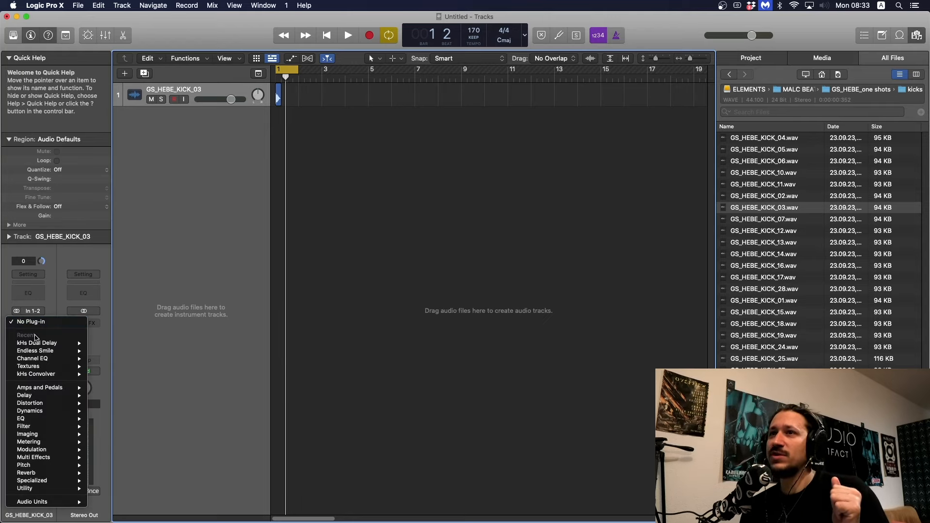
pyautogui.moveTo(59, 495)
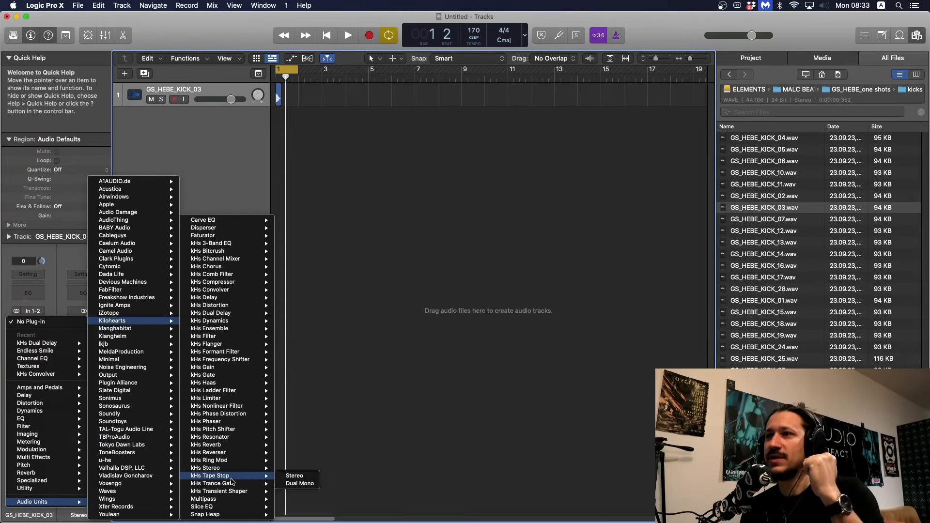
pyautogui.click(219, 491)
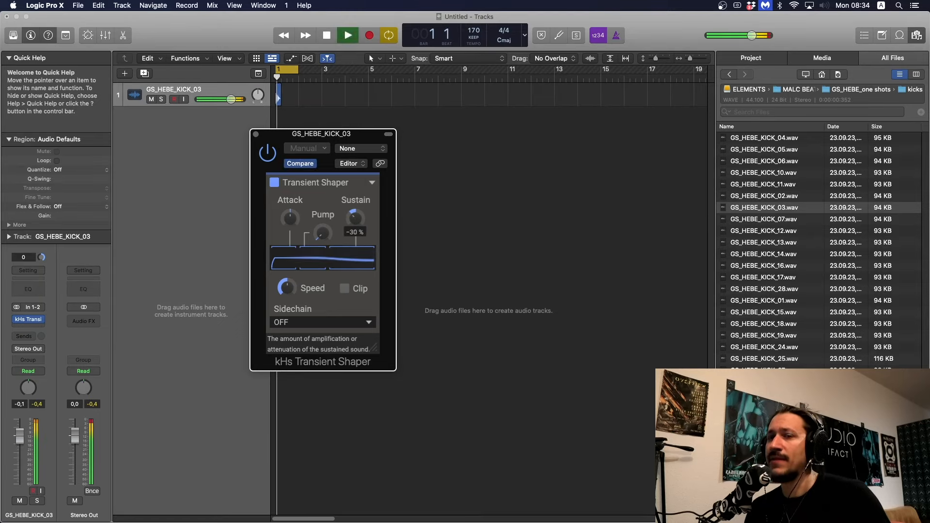
pyautogui.moveTo(354, 218); pyautogui.dragTo(355, 229)
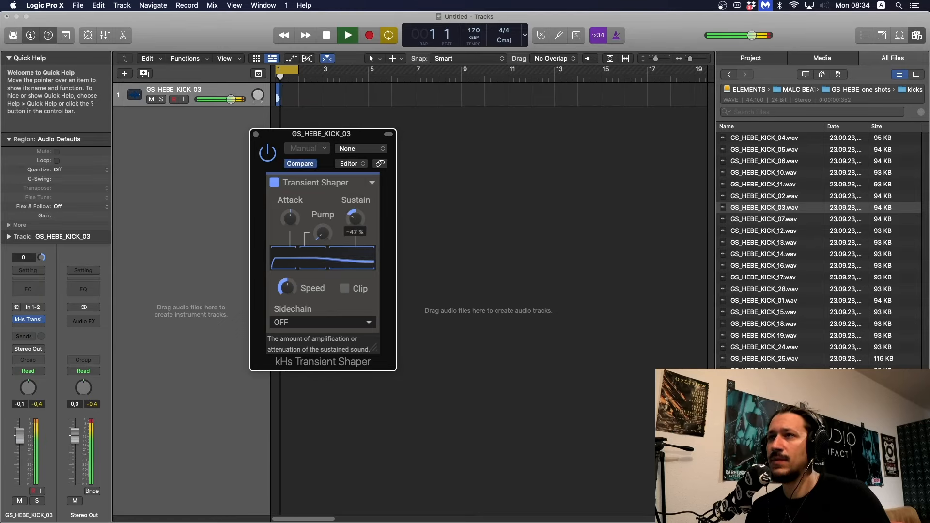
pyautogui.click(326, 35)
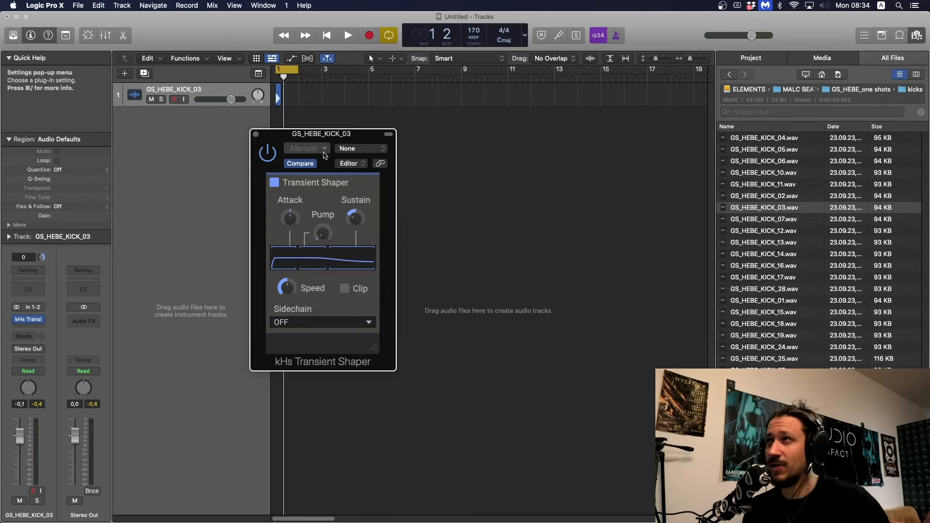
pyautogui.moveTo(355, 213)
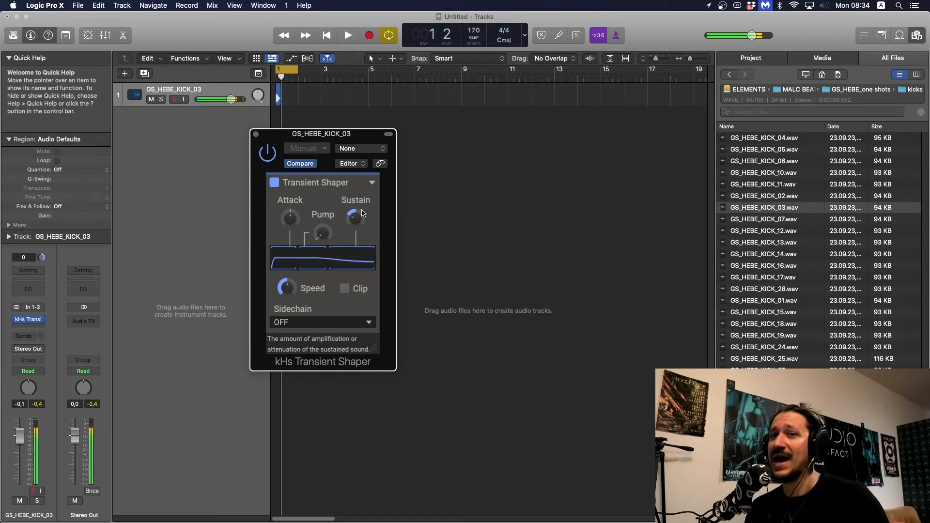
pyautogui.moveTo(256, 135)
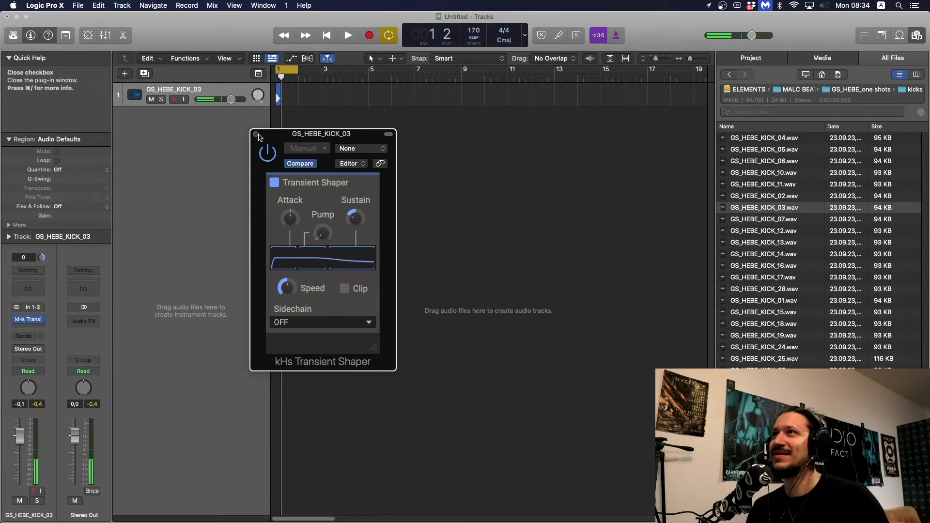
# - Close the Transient Shaper window and insert a Channel EQ in the next slot
pyautogui.click(255, 135)
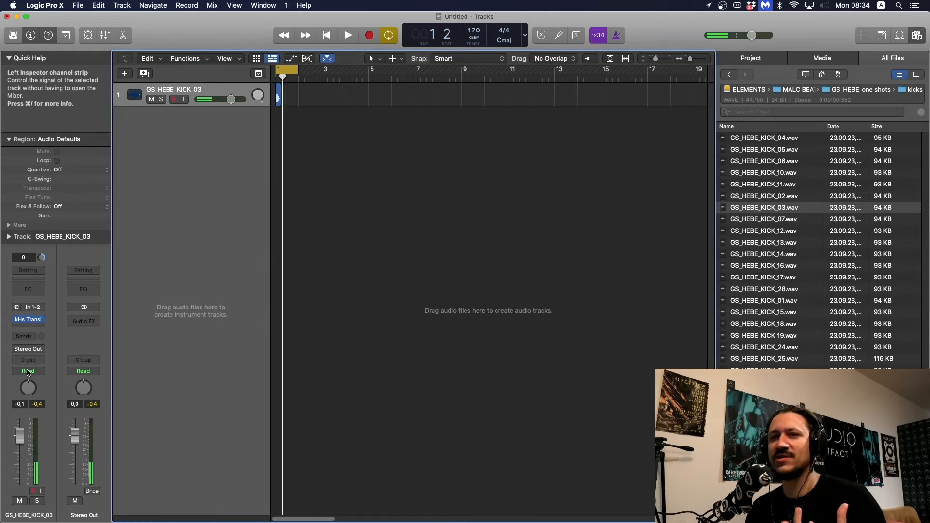
pyautogui.click(27, 319)
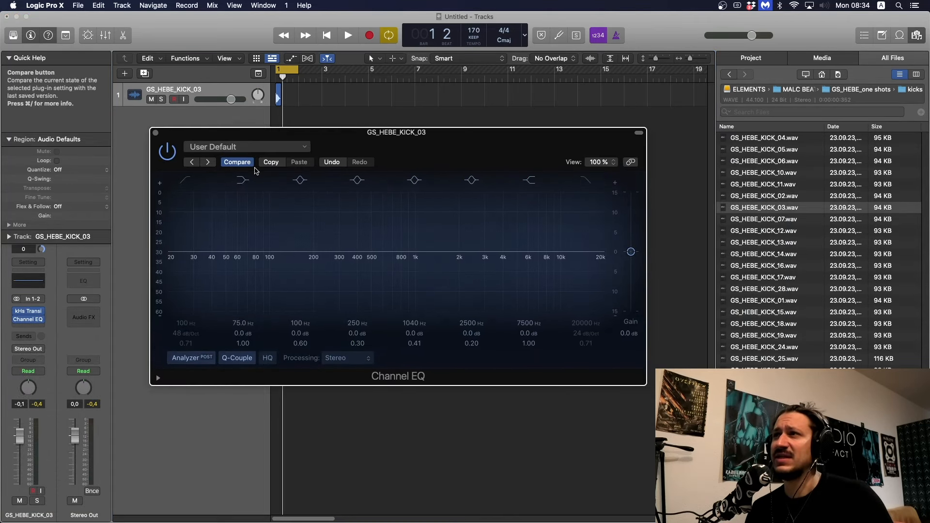
# - Try a low-mid cut around 250 Hz, then switch that band off
pyautogui.moveTo(357, 180); pyautogui.dragTo(328, 269)
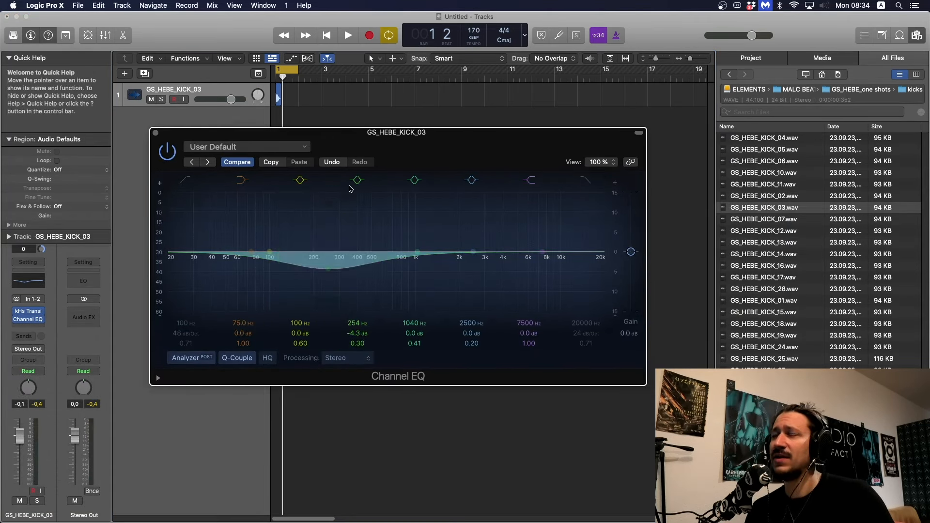
pyautogui.click(186, 180)
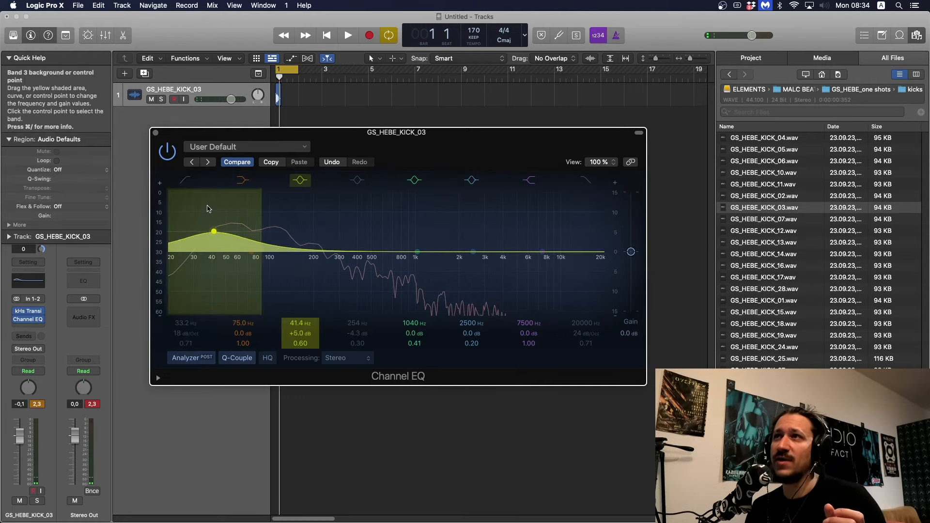
# - Sweep the sub-bass band near 46 Hz between boost and deep cut, return it to flat and switch it off
pyautogui.moveTo(213, 230); pyautogui.dragTo(215, 233)
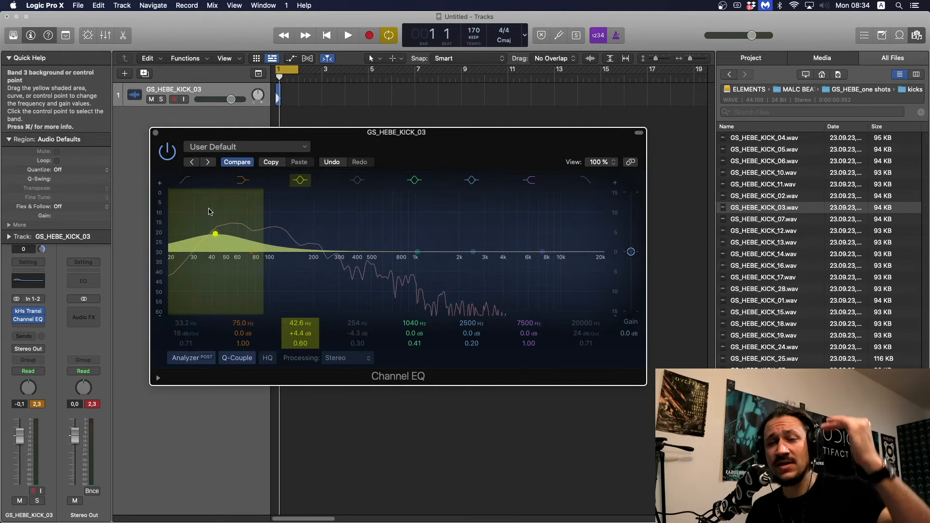
pyautogui.moveTo(218, 221)
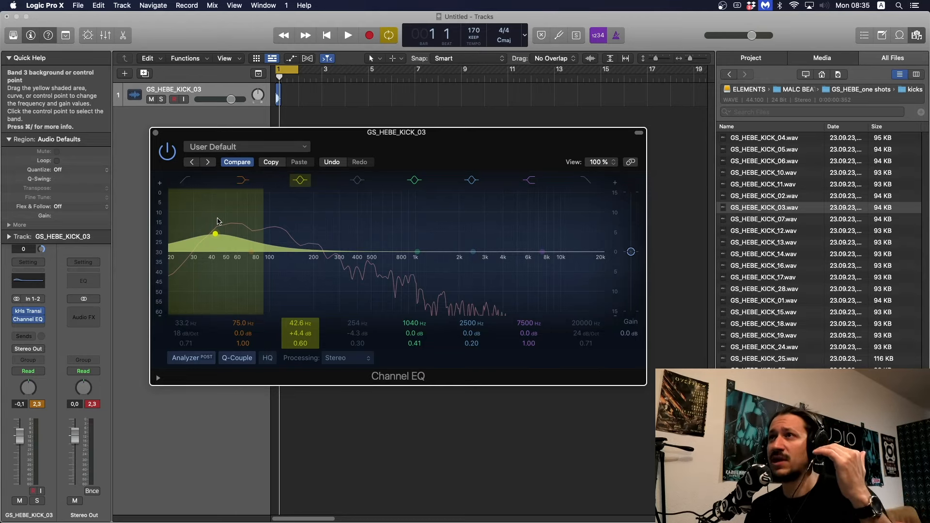
pyautogui.moveTo(215, 234); pyautogui.dragTo(220, 232)
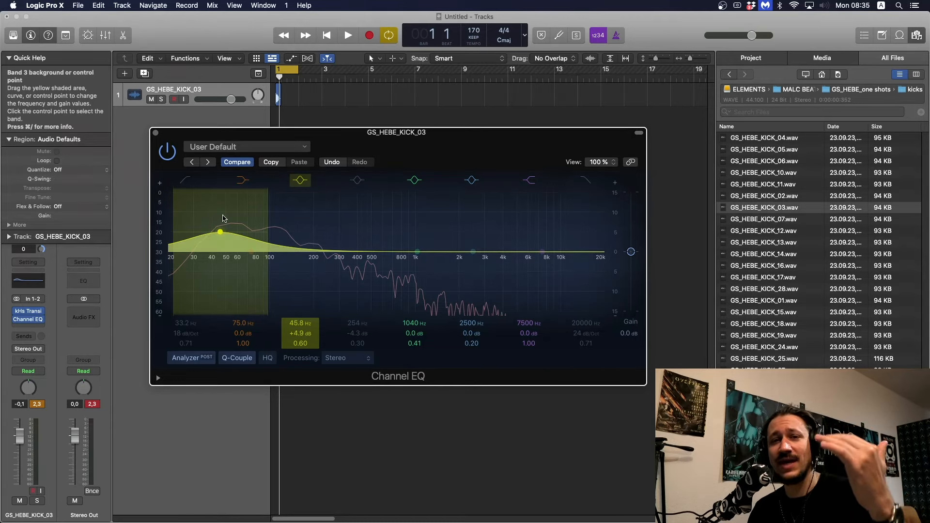
pyautogui.moveTo(220, 232); pyautogui.dragTo(215, 287)
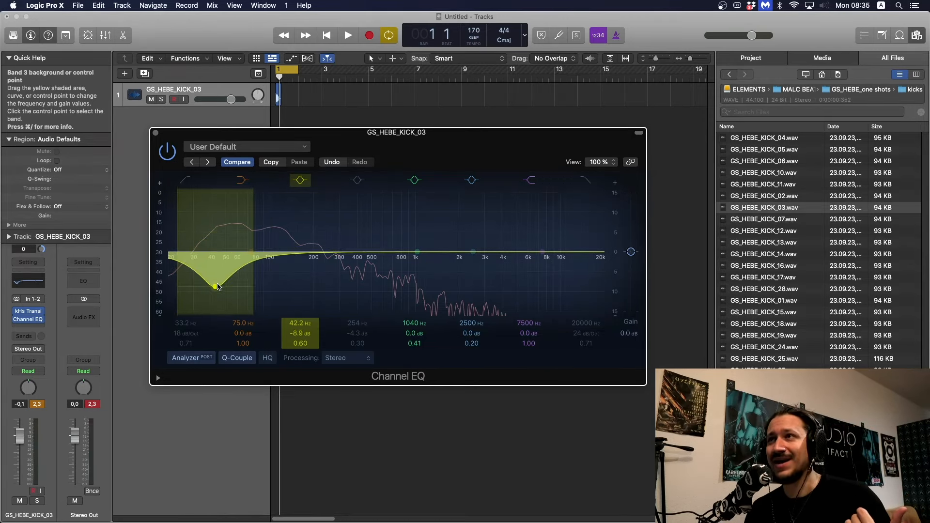
pyautogui.moveTo(215, 287); pyautogui.dragTo(215, 252)
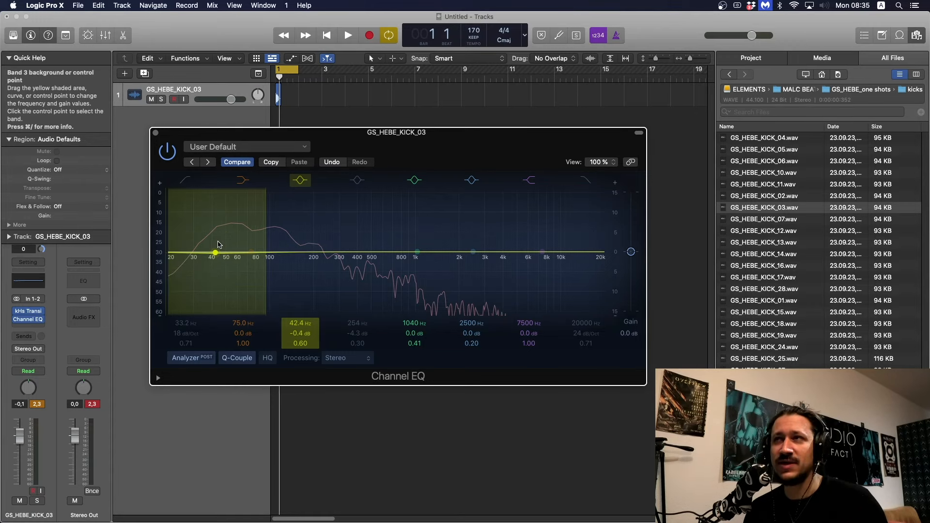
pyautogui.click(250, 251)
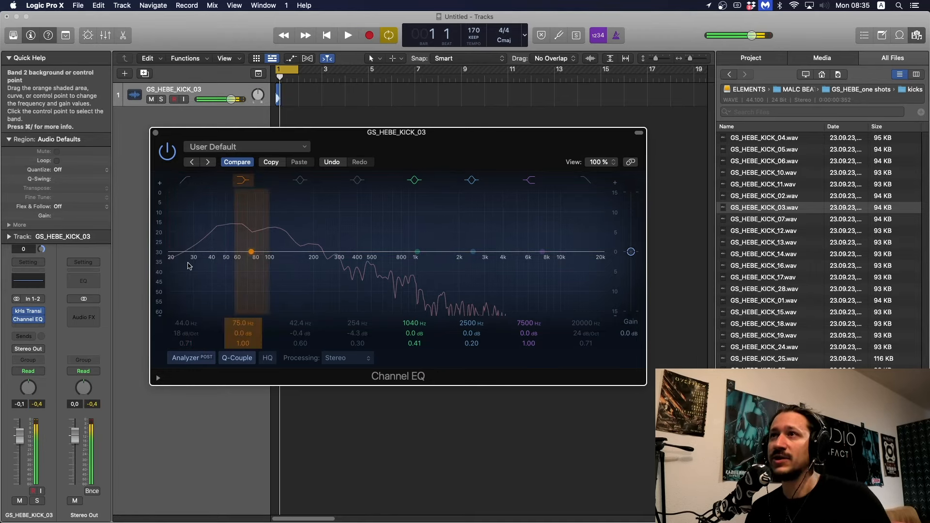
# - Sweep Band 4 from a 216 Hz dip up to 880 Hz and back down to about 175 Hz
pyautogui.moveTo(251, 252); pyautogui.dragTo(210, 248)
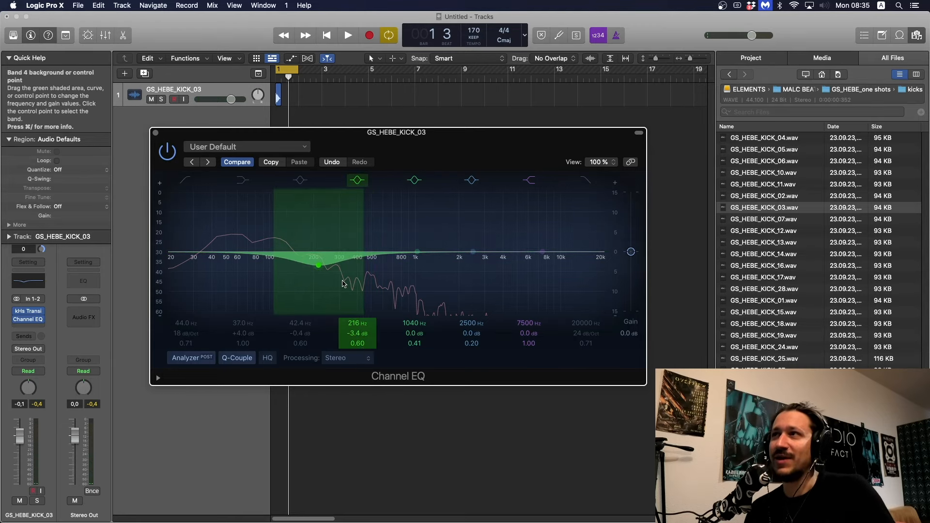
pyautogui.moveTo(319, 265); pyautogui.dragTo(231, 234)
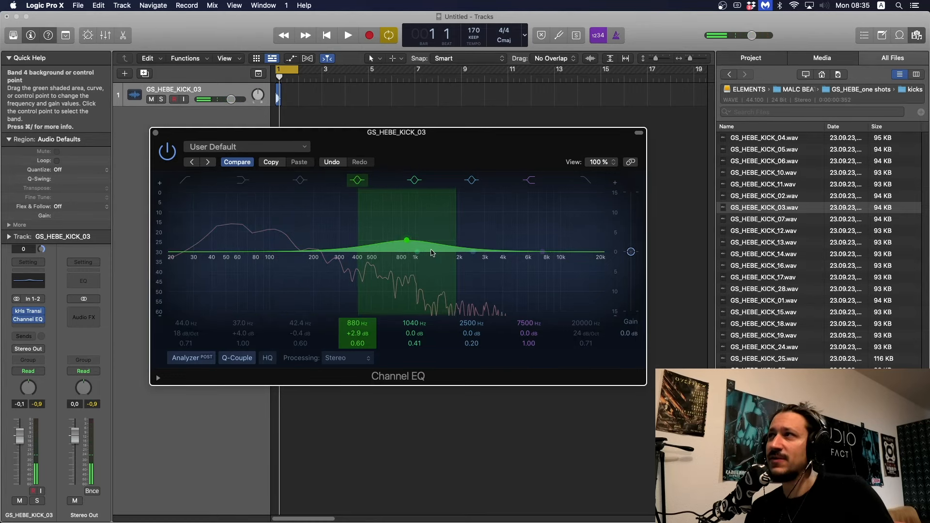
pyautogui.moveTo(406, 240); pyautogui.dragTo(320, 249)
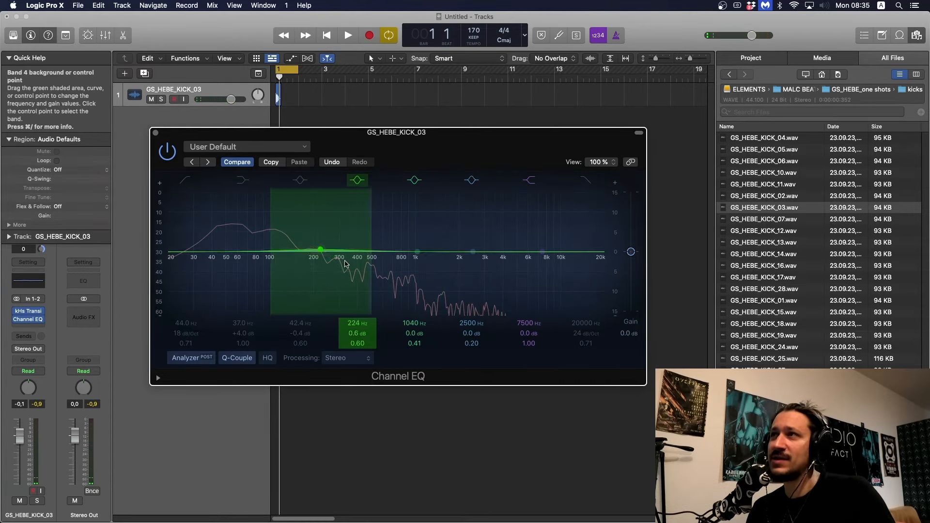
pyautogui.moveTo(320, 249); pyautogui.dragTo(304, 252)
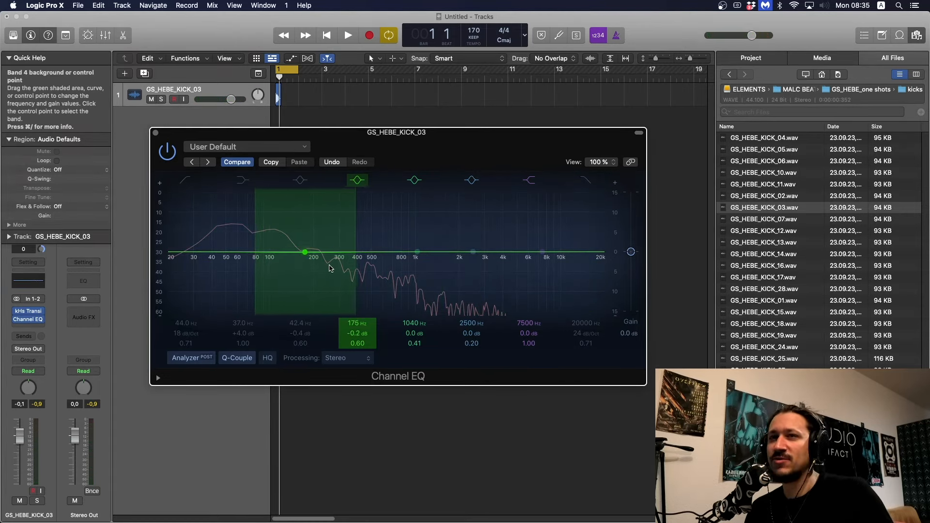
# - Settle the dip near 195 Hz at about -2.4 dB, bypassing and re-enabling it to compare
pyautogui.click(347, 35)
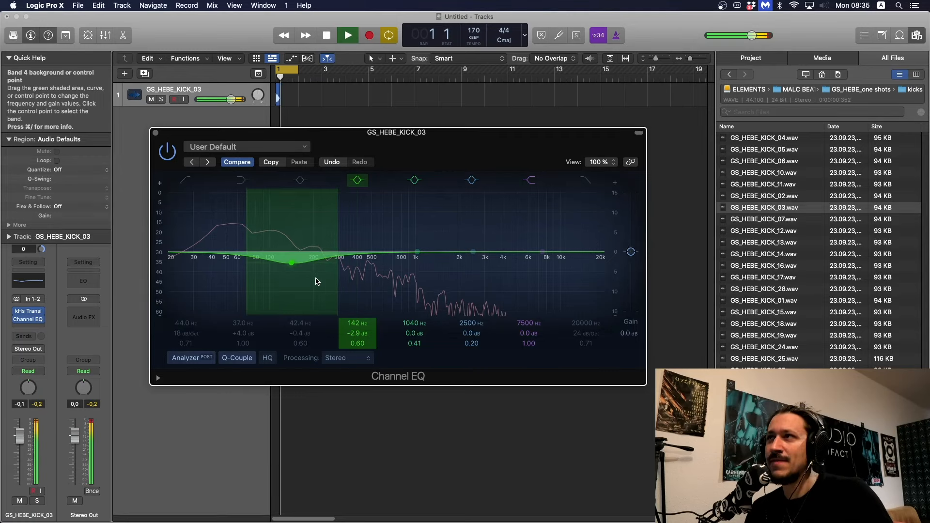
pyautogui.moveTo(291, 262); pyautogui.dragTo(310, 266)
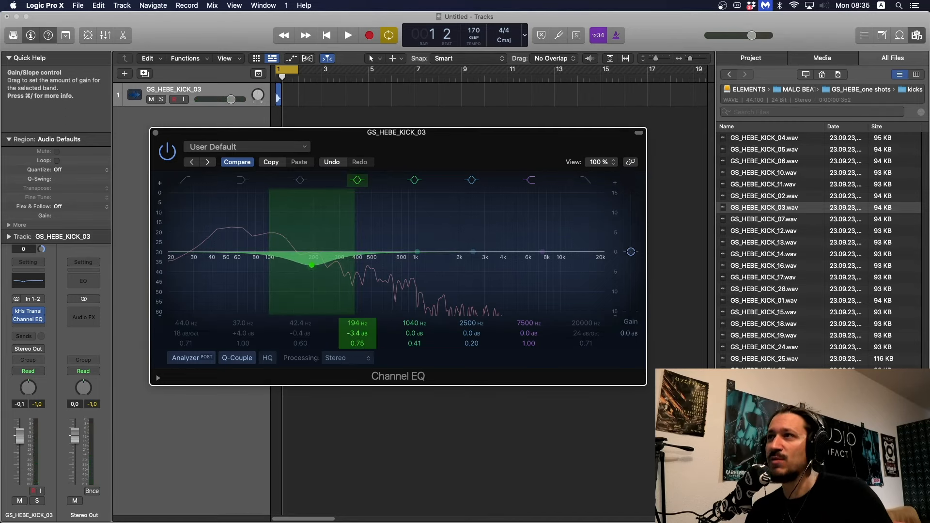
pyautogui.moveTo(311, 265); pyautogui.dragTo(311, 262)
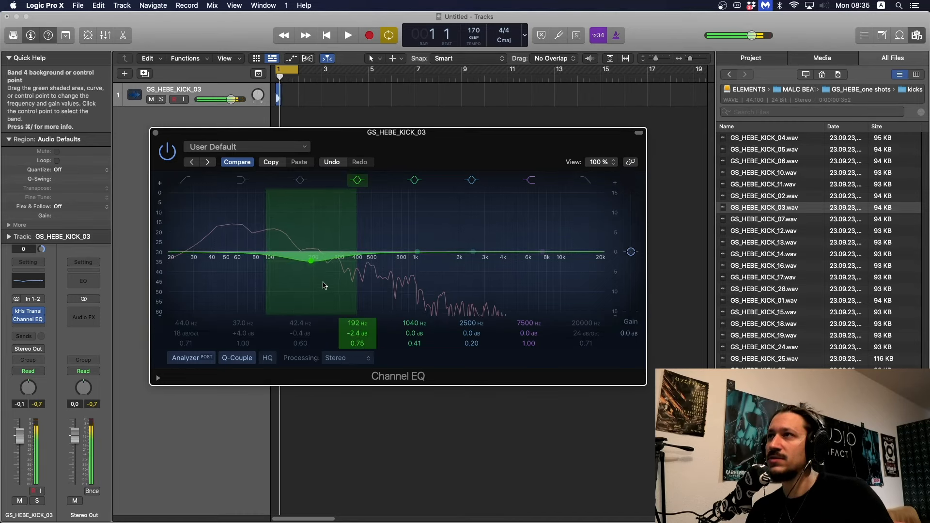
pyautogui.click(348, 35)
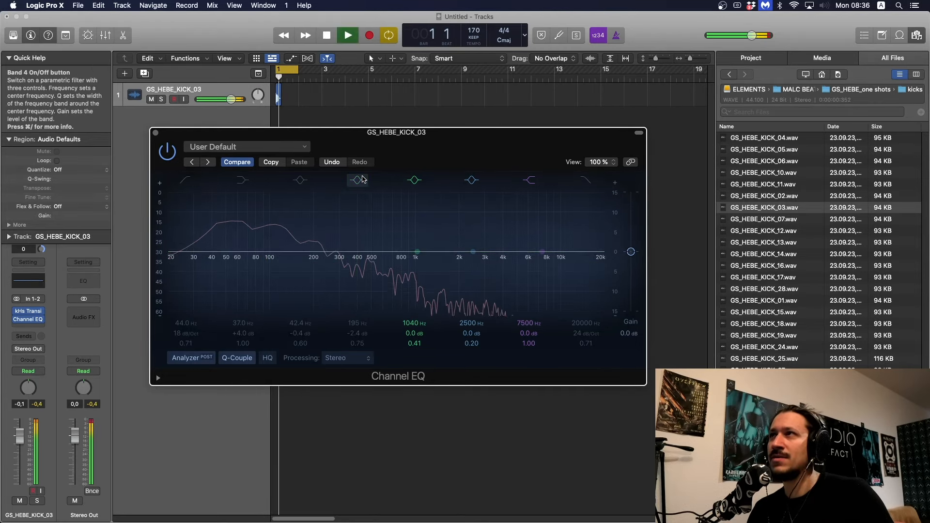
pyautogui.click(356, 180)
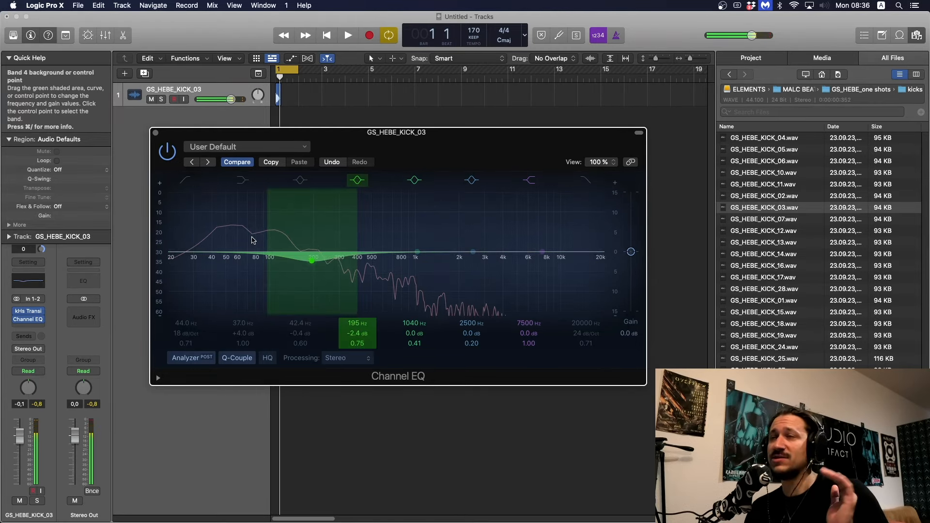